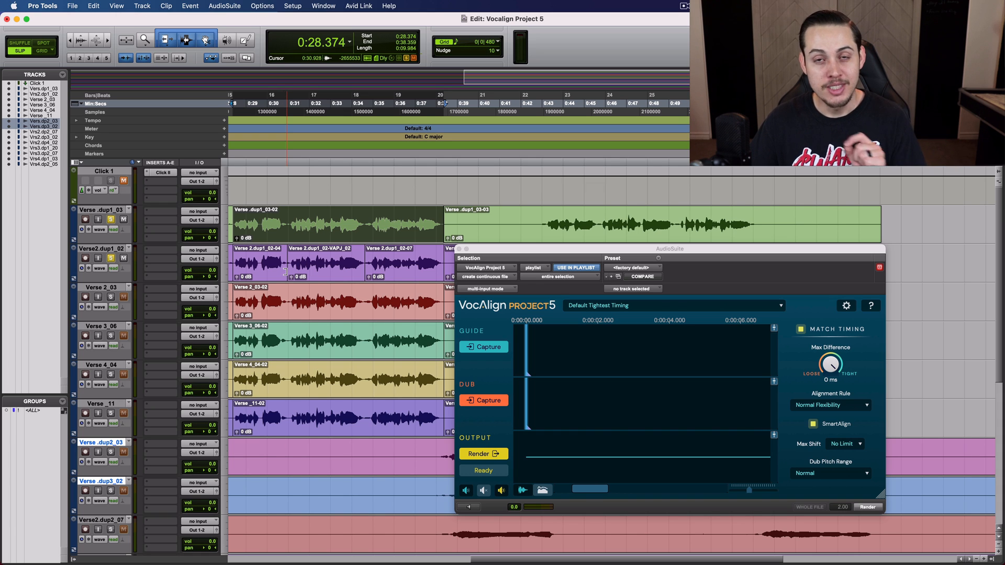
Step: Zoom into the guide and double waveforms near 0:35 with the VocAlign window moved aside
{"action": "left_click", "coordinate": [301, 104]}
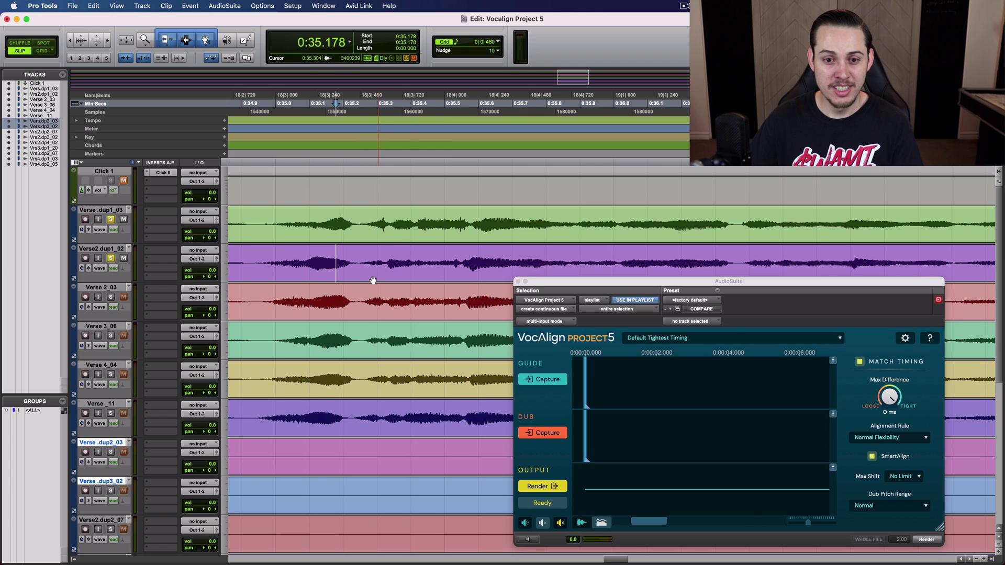
{"action": "scroll", "scroll_direction": "right", "scroll_amount": 3}
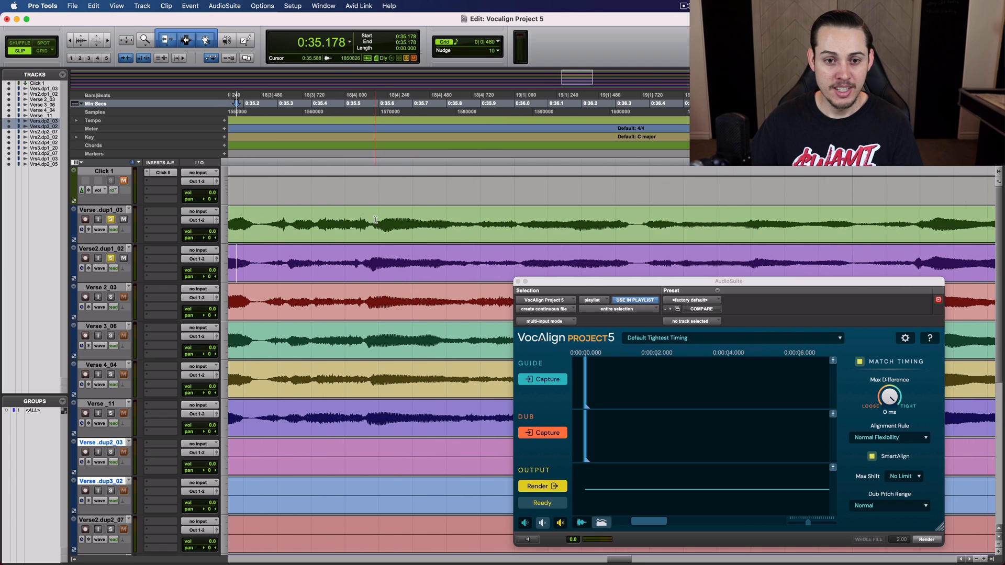
{"action": "left_click", "coordinate": [362, 257]}
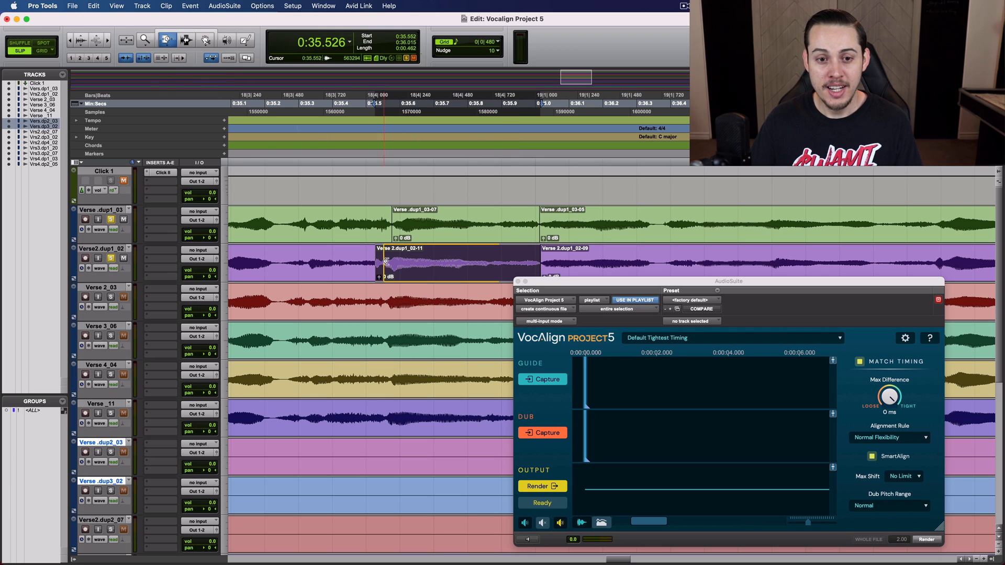
{"action": "left_click", "coordinate": [542, 485]}
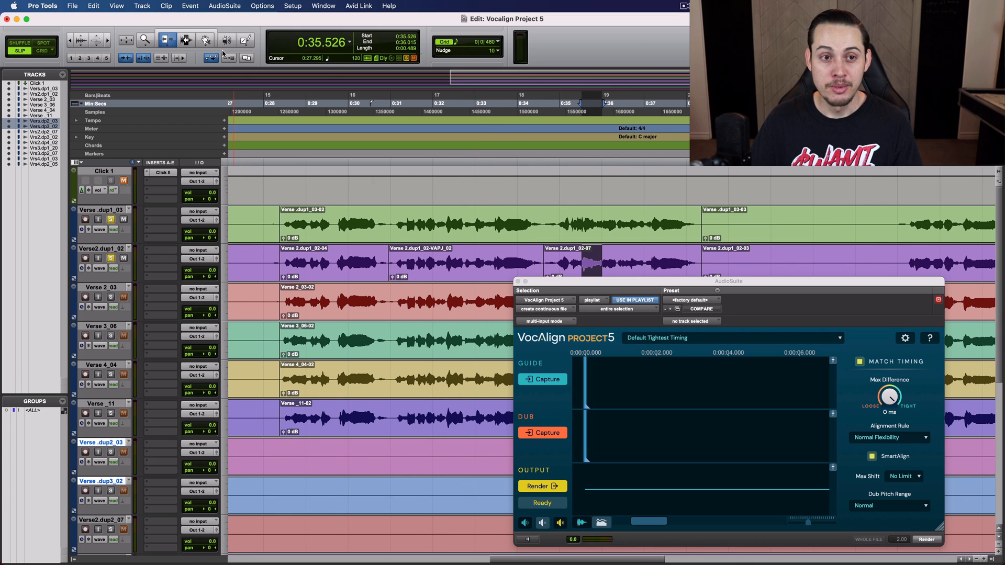
Step: Capture the 0:28–0:38 guide vocal and the doubled phrase into VocAlign as Guide and Dub
{"action": "left_click", "coordinate": [205, 39]}
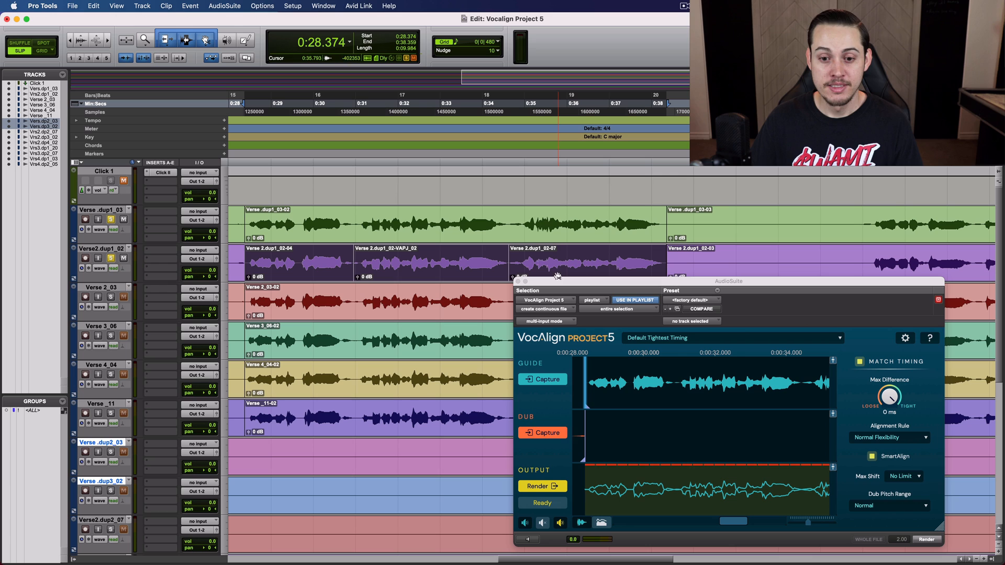
{"action": "left_click", "coordinate": [542, 433]}
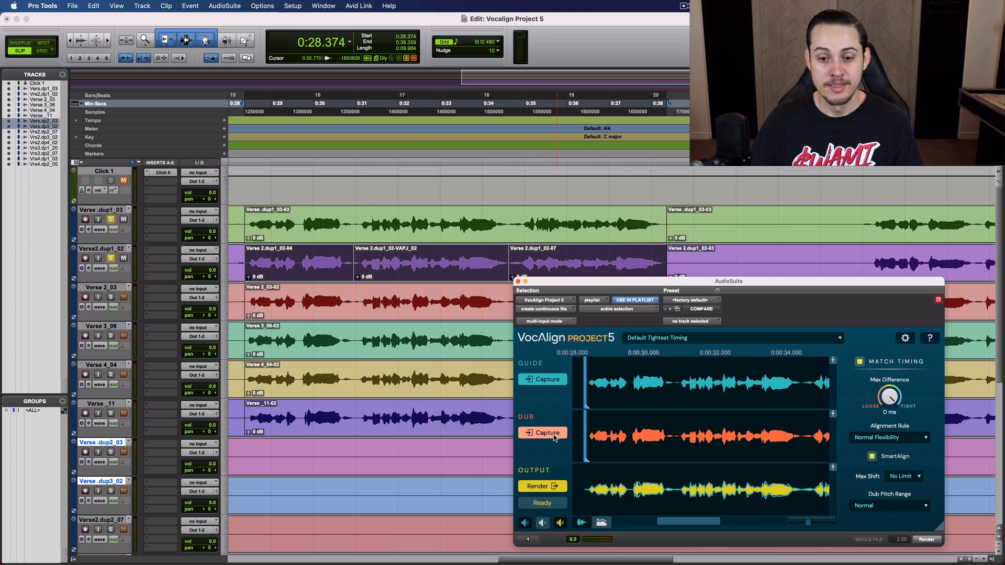
{"action": "left_click", "coordinate": [542, 432]}
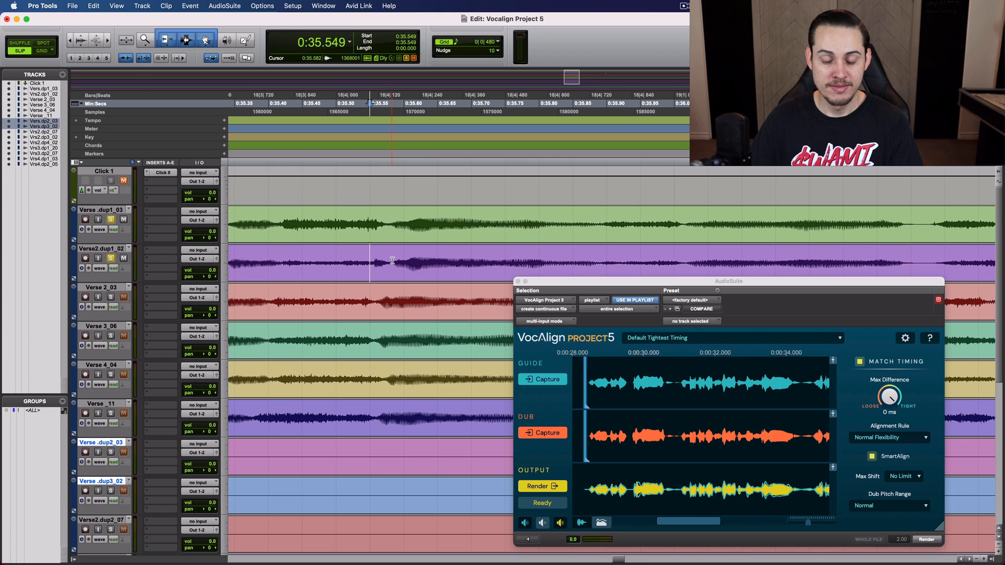
{"action": "mouse_move", "coordinate": [590, 259]}
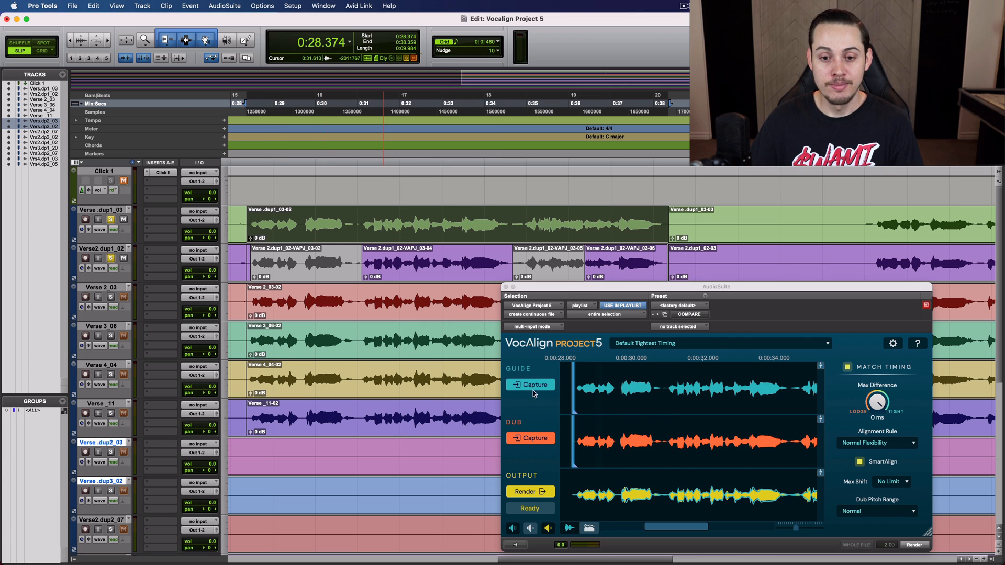
{"action": "left_click", "coordinate": [530, 384]}
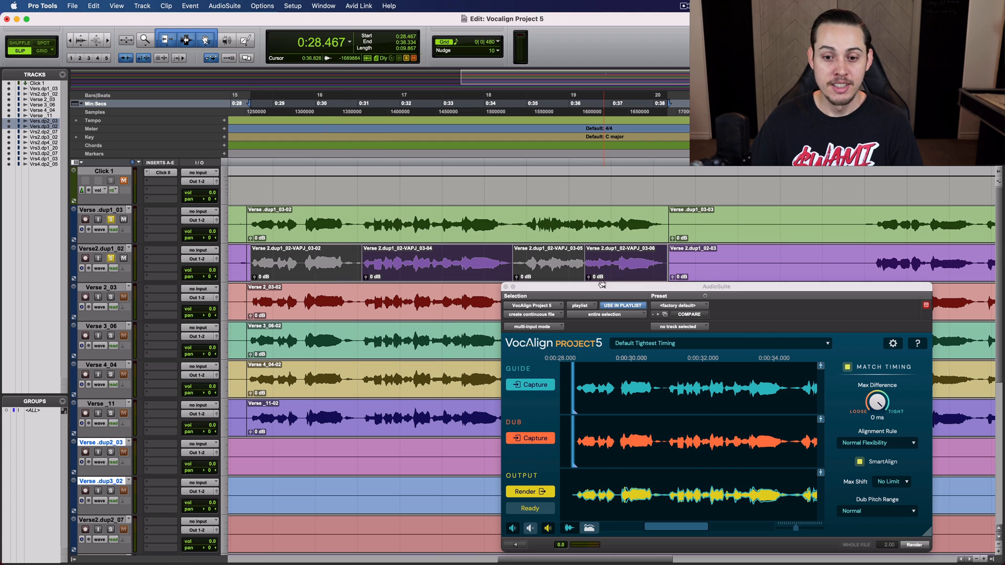
{"action": "left_click", "coordinate": [530, 439]}
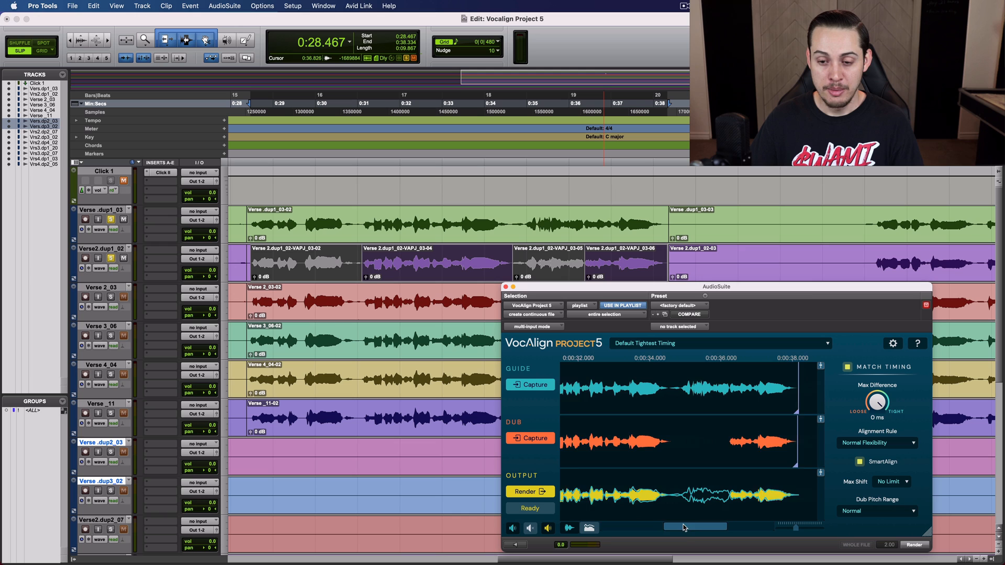
{"action": "scroll", "scroll_direction": "left", "scroll_amount": 3}
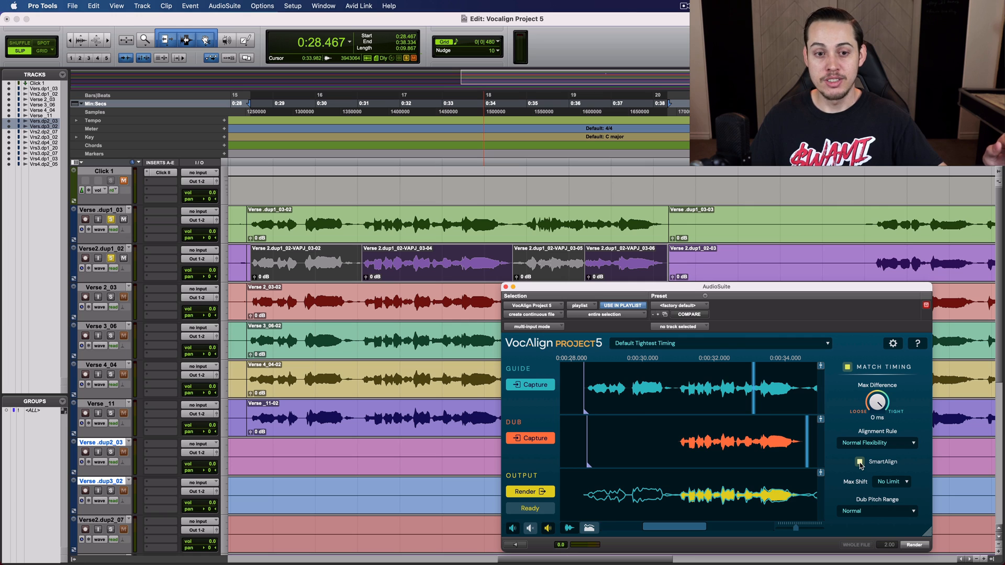
{"action": "left_click", "coordinate": [861, 462]}
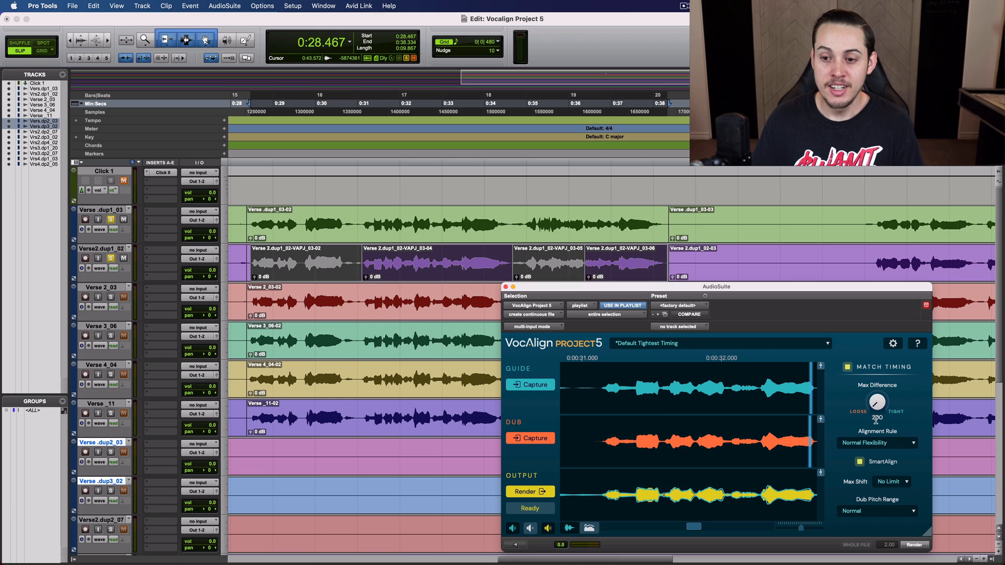
{"action": "left_click", "coordinate": [876, 402]}
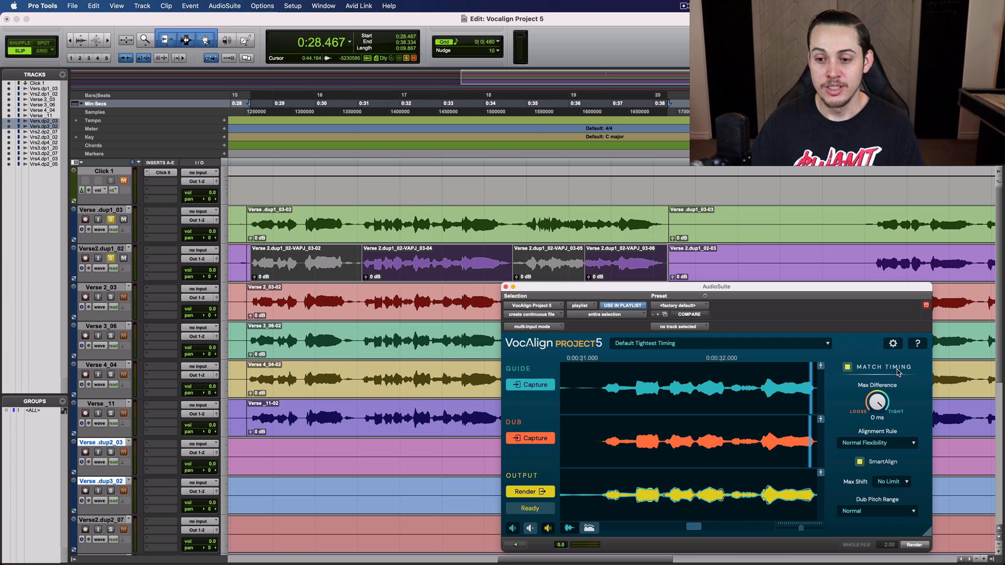
{"action": "mouse_move", "coordinate": [877, 402]}
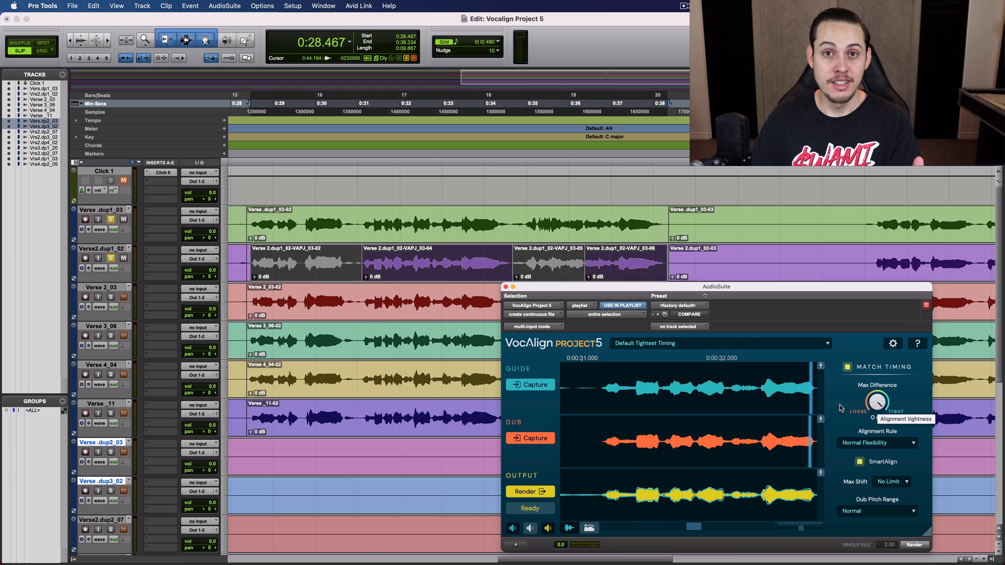
{"action": "mouse_move", "coordinate": [844, 408]}
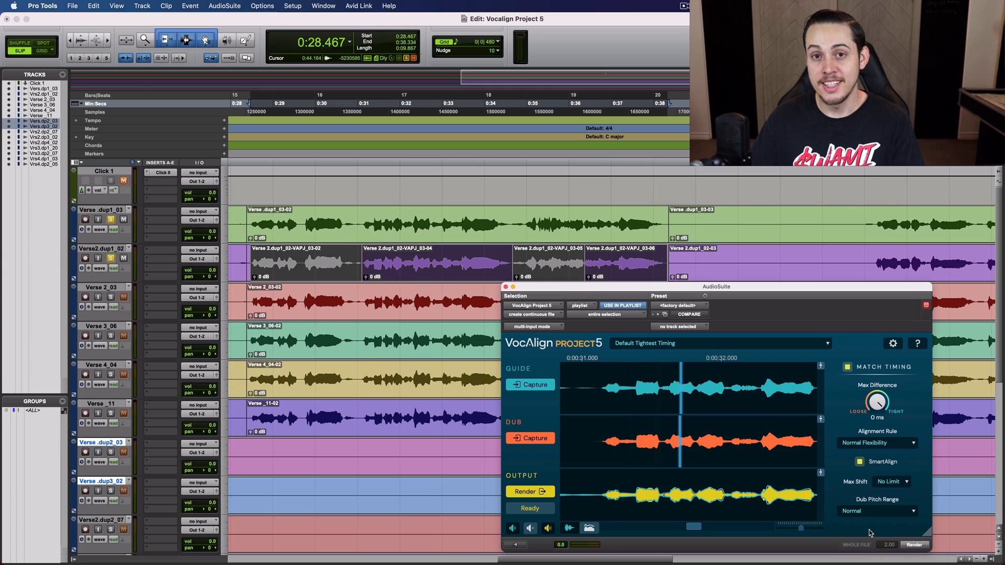
{"action": "mouse_move", "coordinate": [930, 537]}
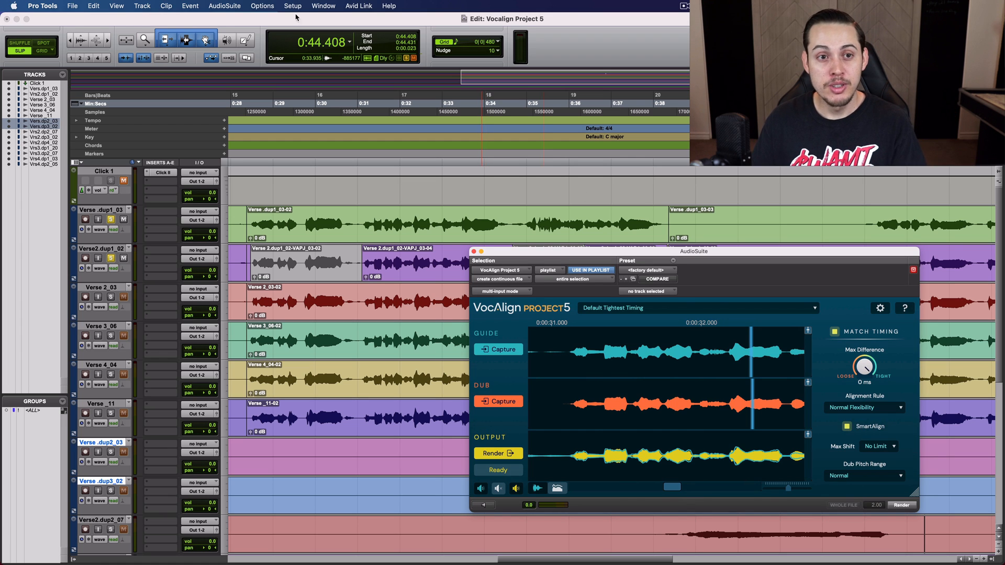
Step: Load VocAlign Project 5 from AudioSuite > Synchro Arts and enable Use In Playlist
{"action": "left_click", "coordinate": [224, 7]}
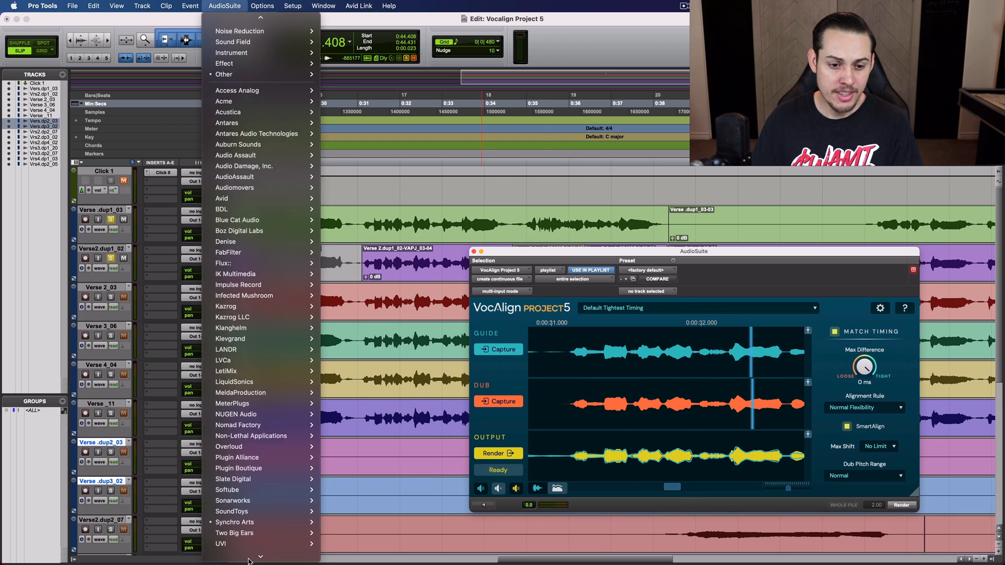
{"action": "mouse_move", "coordinate": [235, 457]}
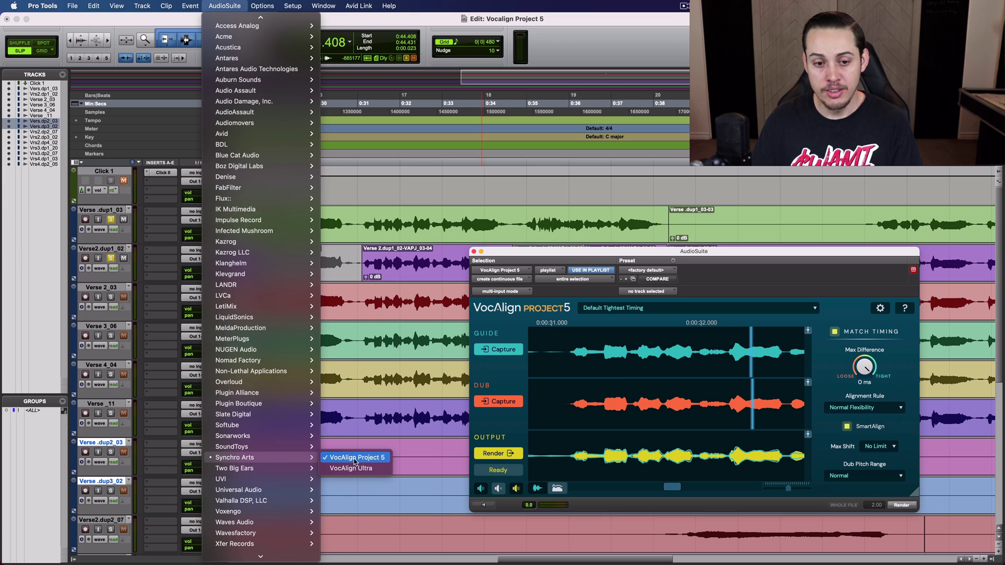
{"action": "mouse_move", "coordinate": [356, 462]}
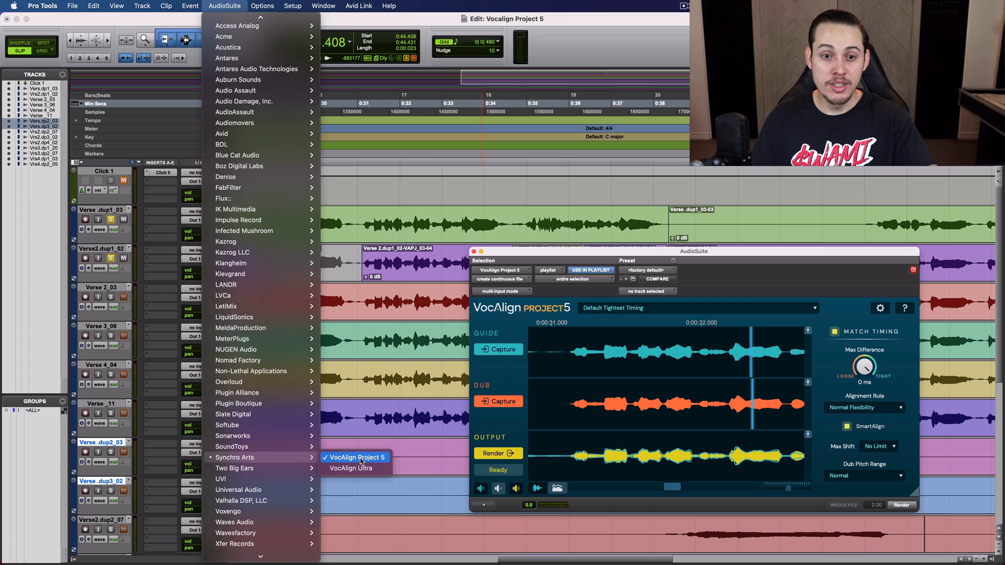
{"action": "mouse_move", "coordinate": [356, 462]}
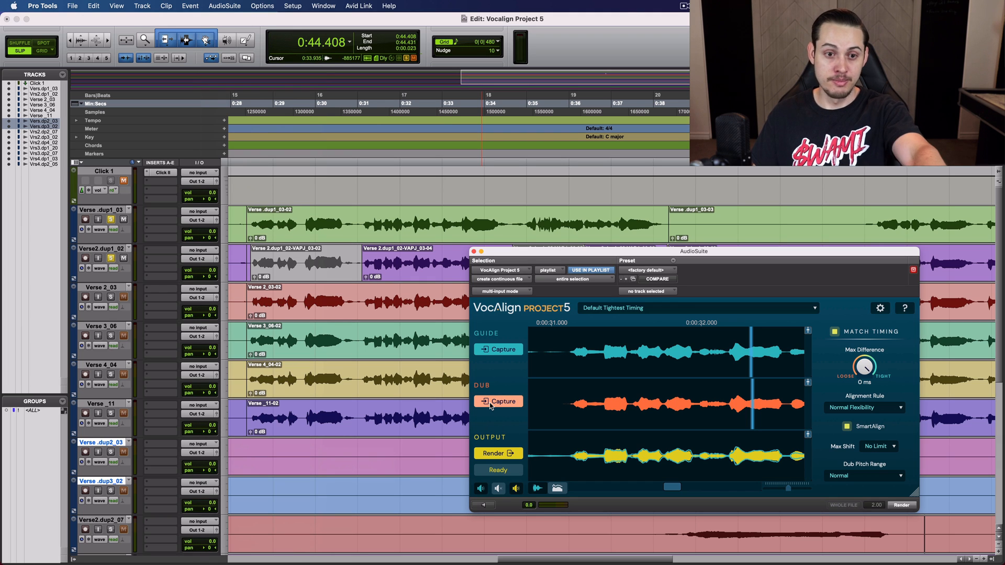
{"action": "left_click", "coordinate": [498, 401]}
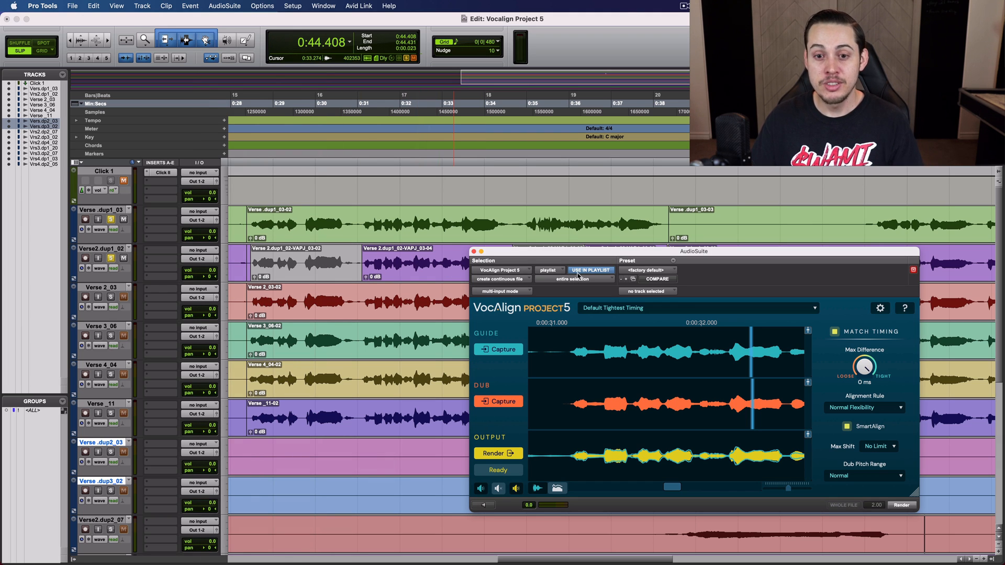
{"action": "mouse_move", "coordinate": [591, 270]}
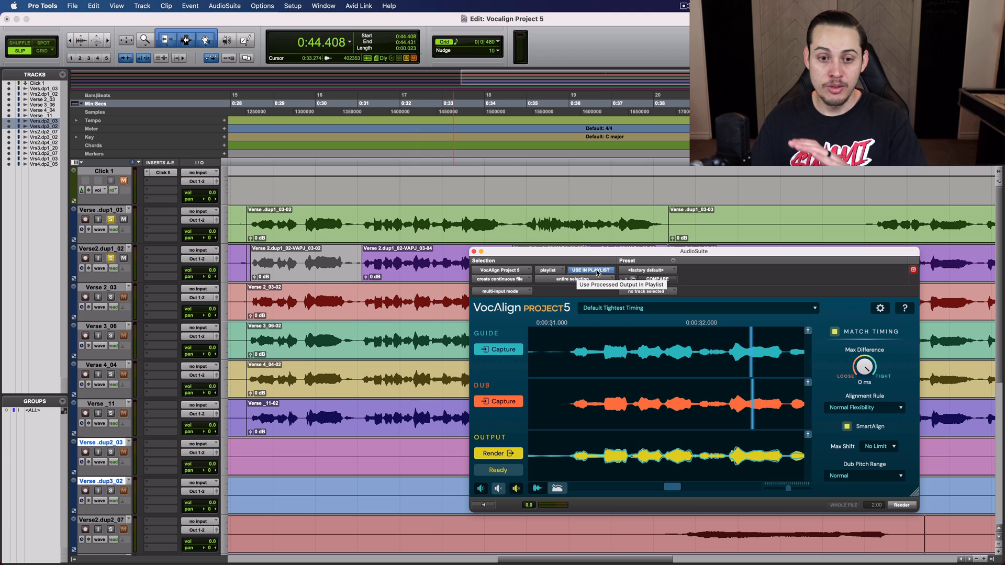
{"action": "mouse_move", "coordinate": [550, 269]}
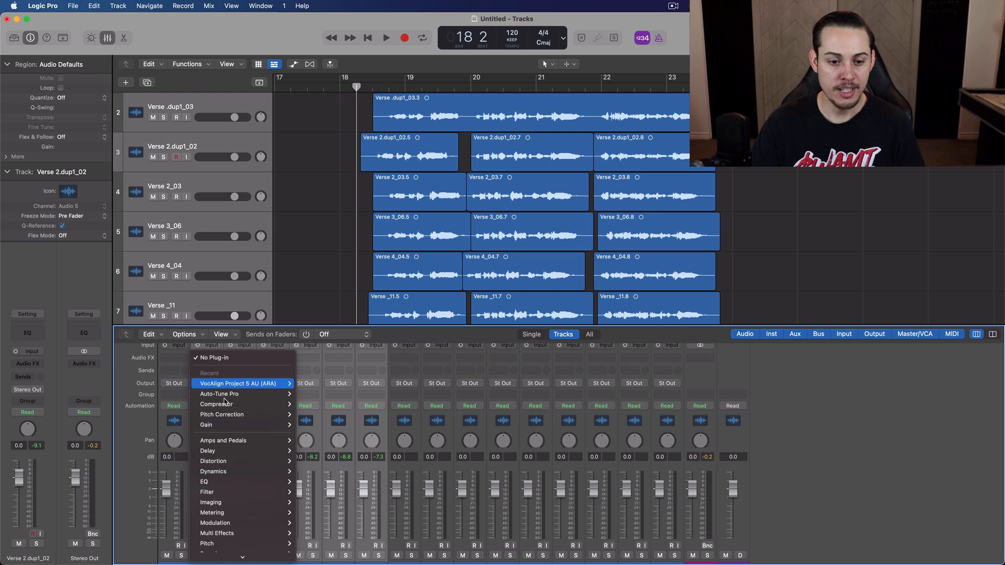
Step: Insert VocAlign Project 5 AU (ARA) Mono from Audio Units > Synchro Arts on the vocal track
{"action": "left_click", "coordinate": [215, 555]}
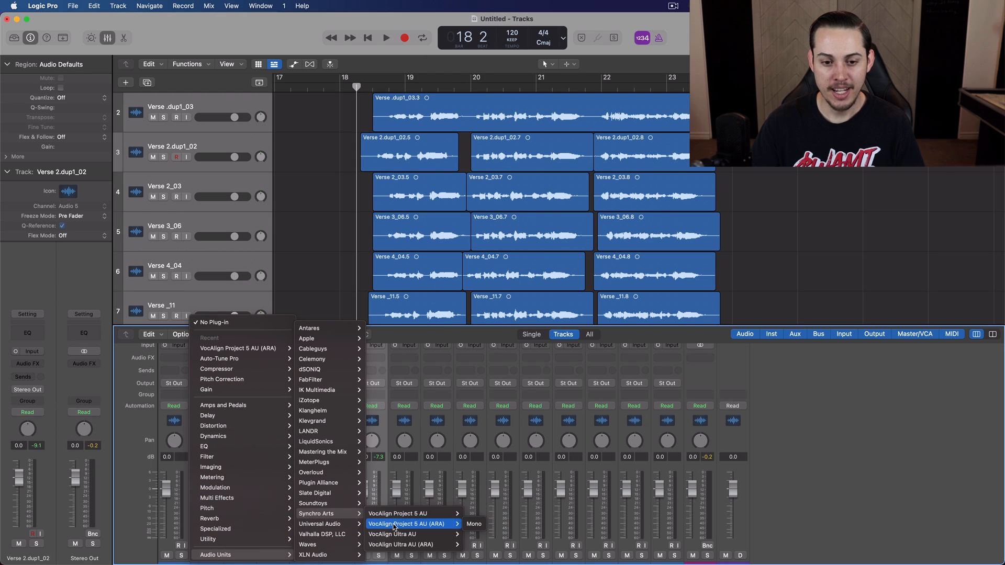
{"action": "mouse_move", "coordinate": [449, 527]}
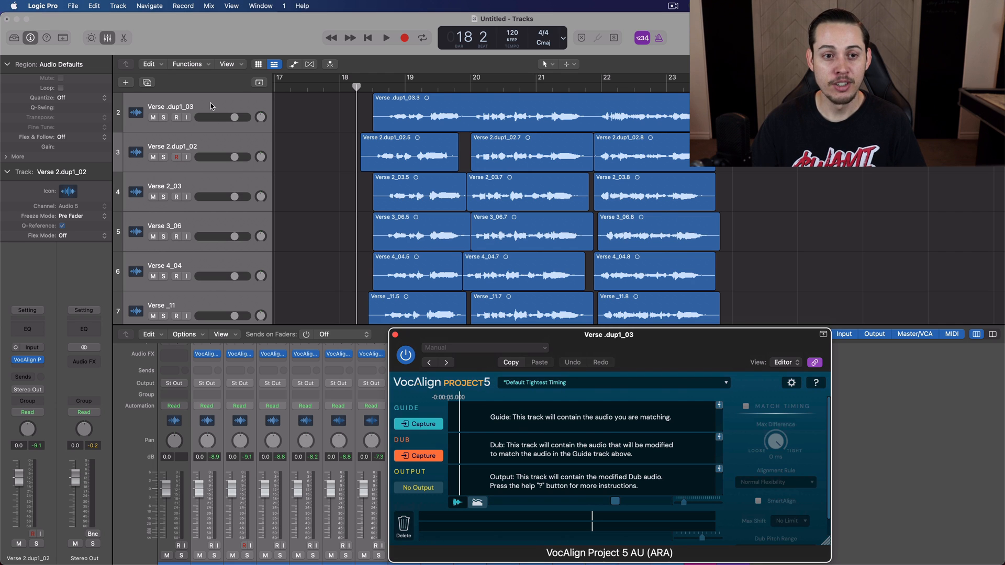
Step: Capture the Verse .dup1_03 region as Guide and the doubled takes as Dubs for aligned output
{"action": "left_click", "coordinate": [513, 115]}
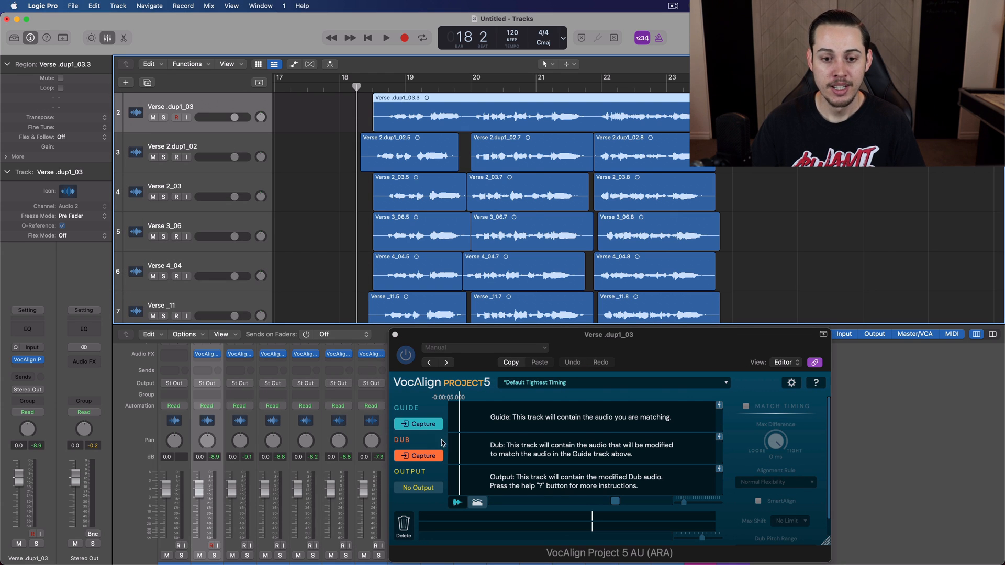
{"action": "left_click", "coordinate": [418, 424]}
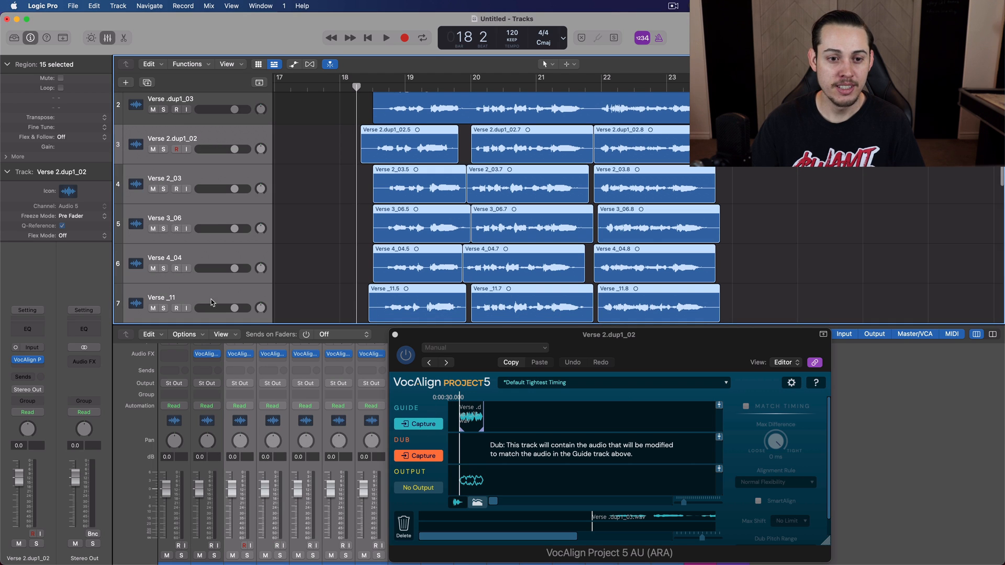
{"action": "left_click", "coordinate": [417, 455]}
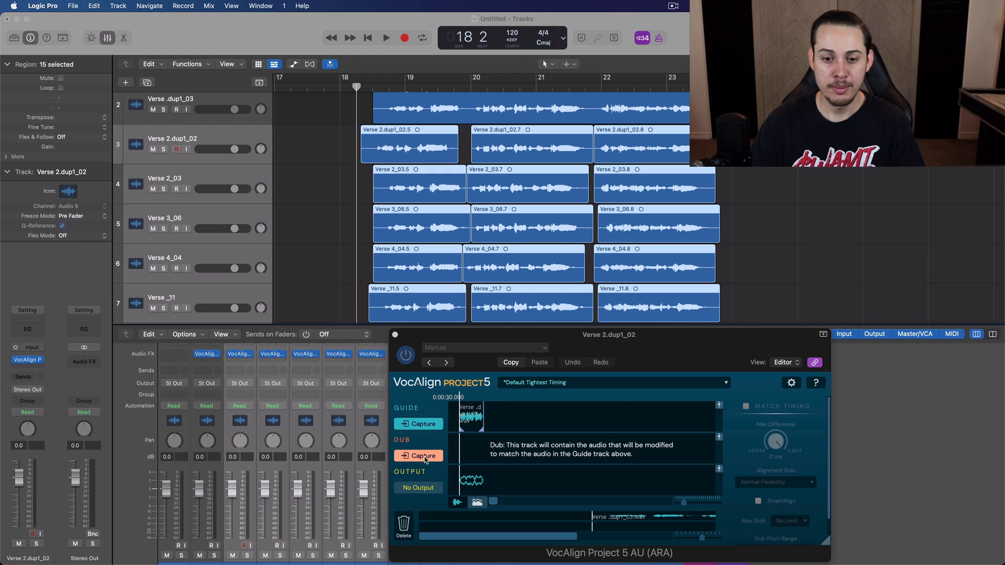
{"action": "left_click", "coordinate": [417, 455]}
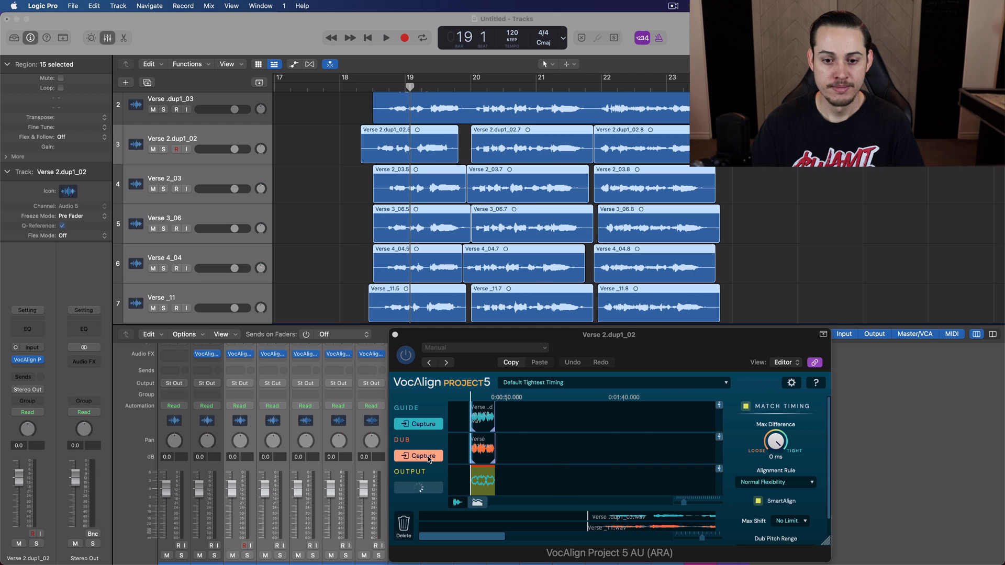
{"action": "left_click", "coordinate": [418, 456]}
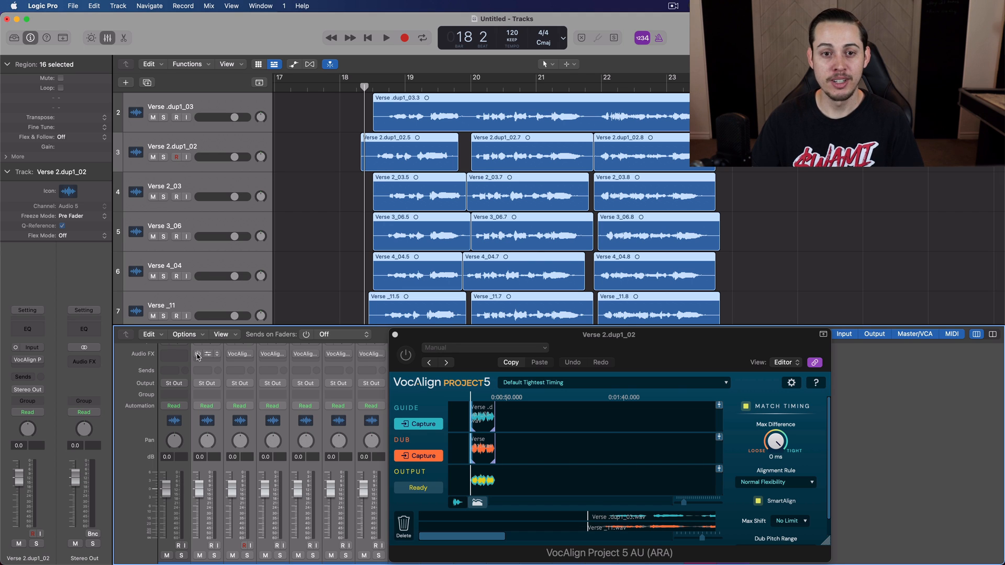
Step: Play the verse to audition the VocAlign-aligned doubles, then stop
{"action": "left_click", "coordinate": [386, 38]}
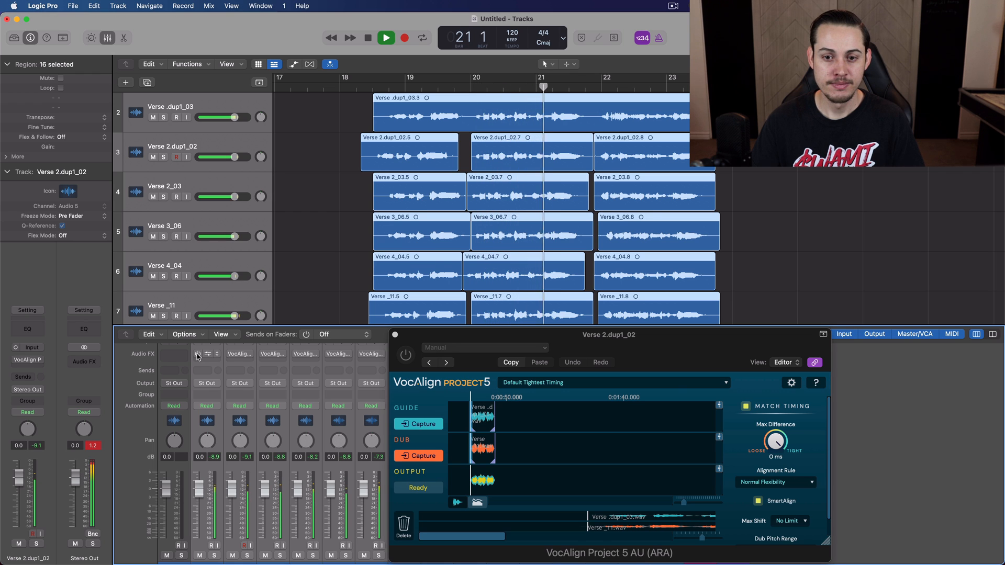
{"action": "left_click", "coordinate": [385, 38]}
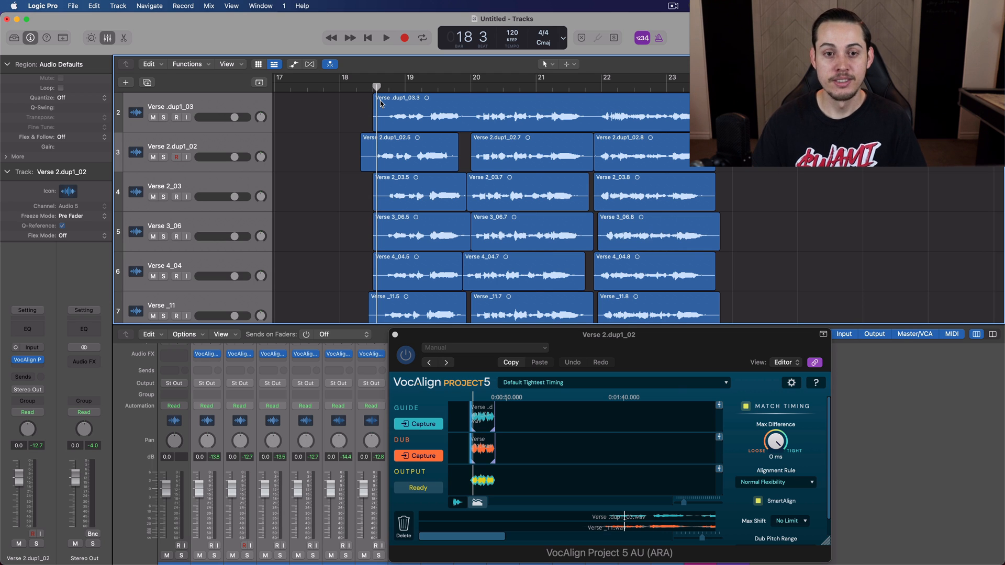
Step: Replay the aligned verse doubles from bar 18 to bar 23, then stop playback
{"action": "left_click", "coordinate": [386, 37]}
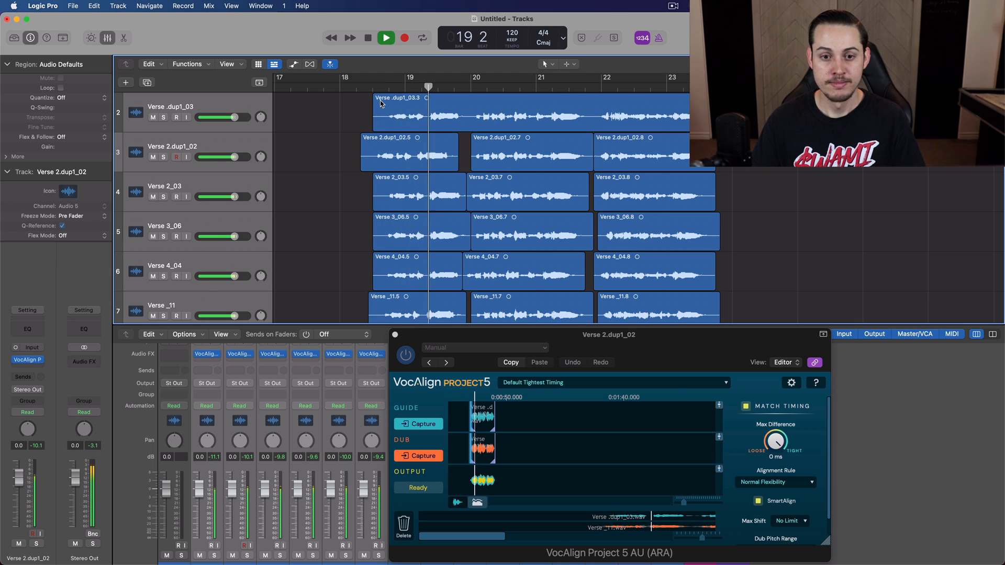
{"action": "left_click", "coordinate": [492, 86]}
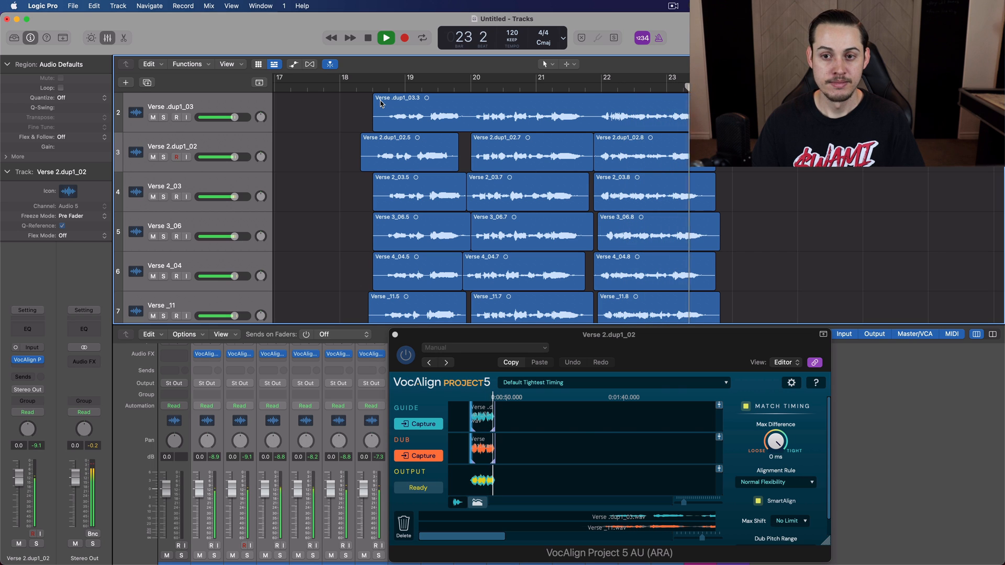
{"action": "left_click", "coordinate": [368, 38]}
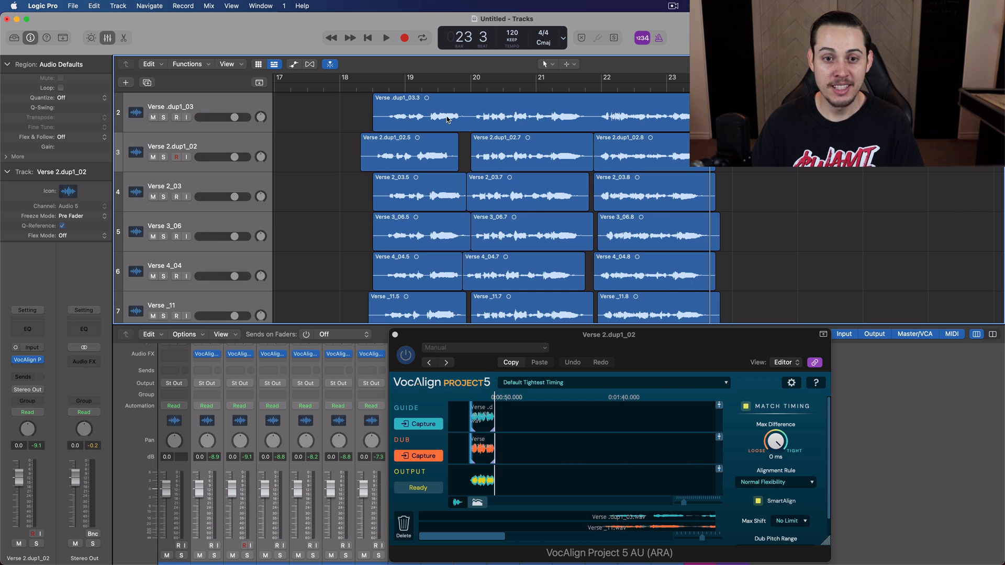
{"action": "mouse_move", "coordinate": [409, 318]}
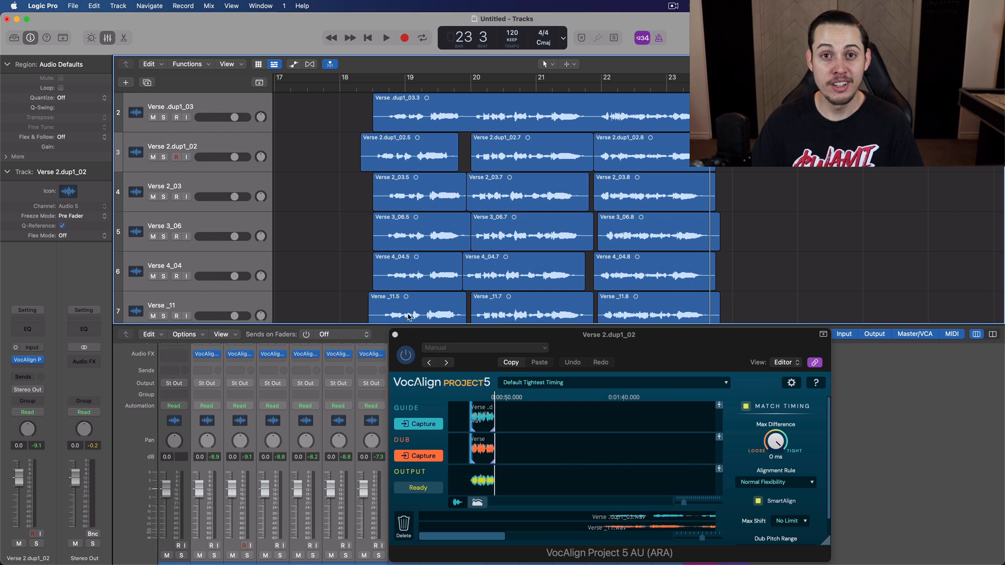